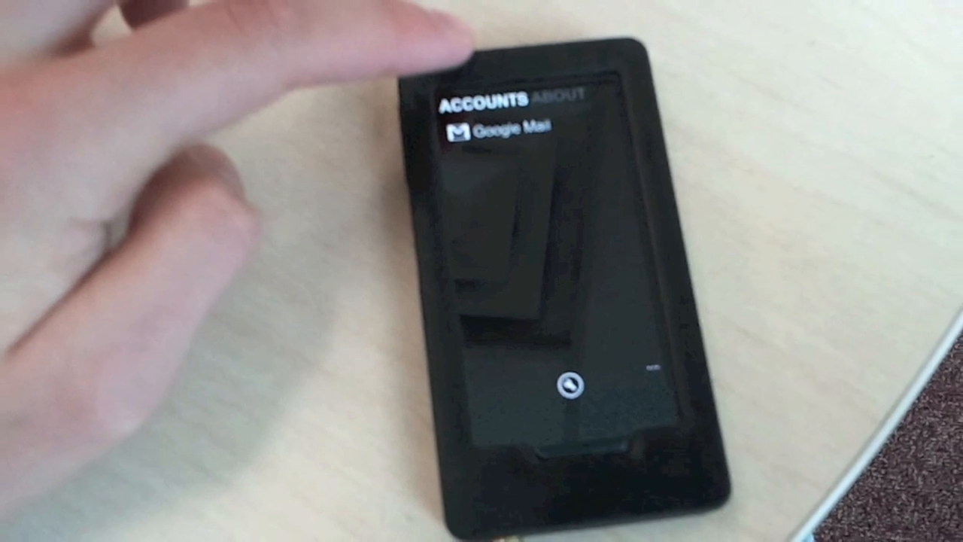
Tap the Google Mail account to show its inbox message list
click(500, 129)
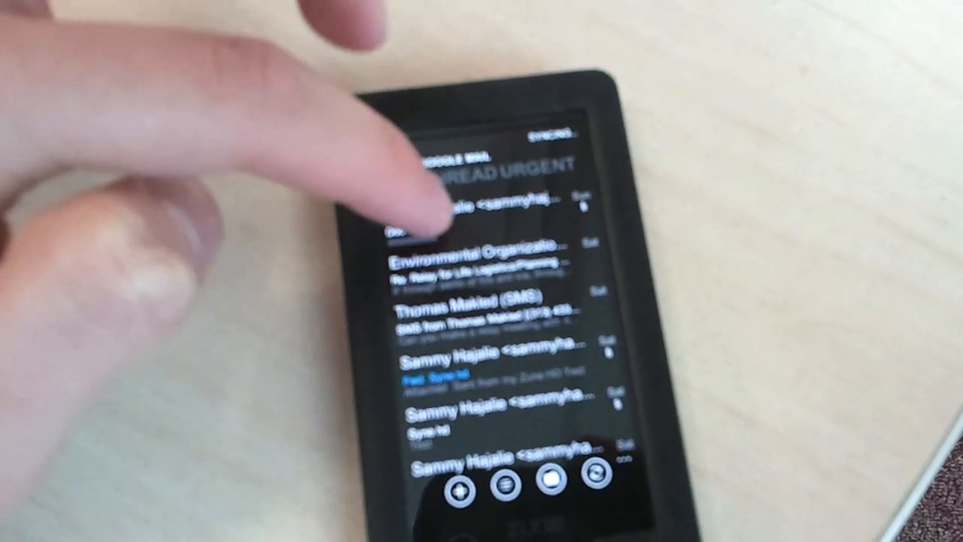
Leave the Email inbox and launch BBQ Battle from the apps list
click(466, 207)
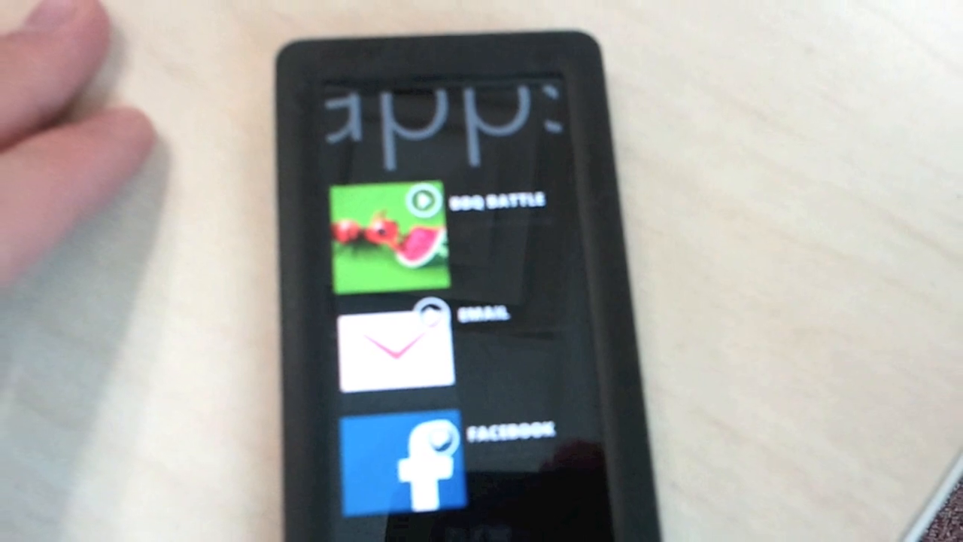
click(386, 237)
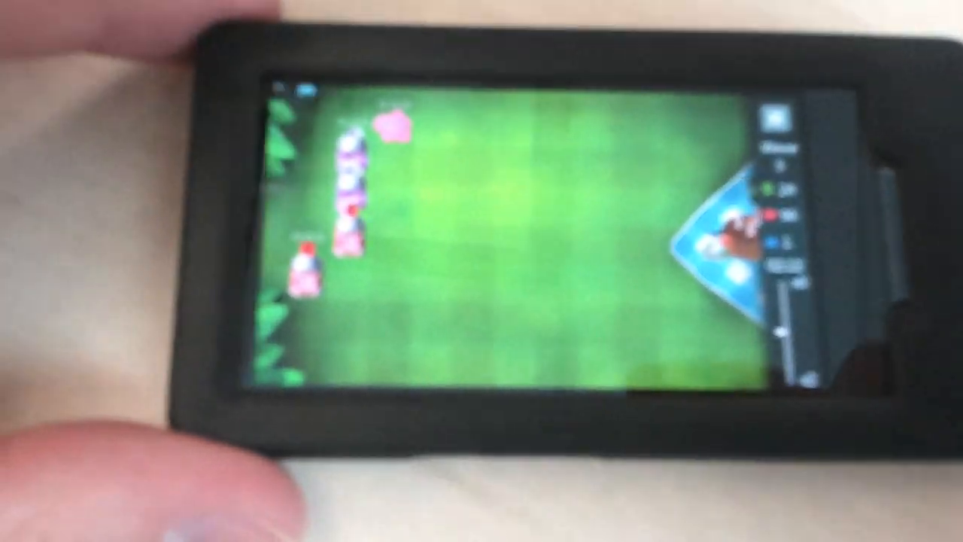